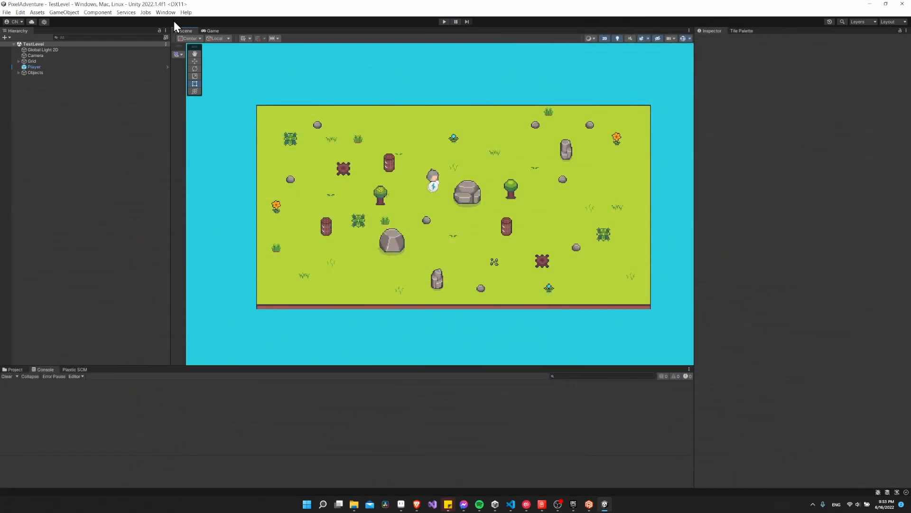
{"action": "mouse_move", "coordinate": [167, 28]}
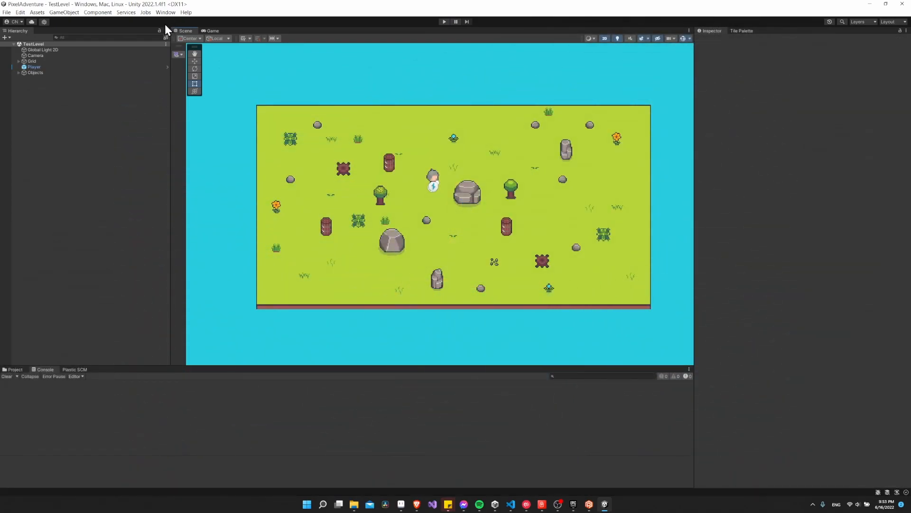
List Unity Registry packages in the Package Manager and filter by 'pixel' to find 2D Pixel Perfect
{"action": "left_click", "coordinate": [166, 13]}
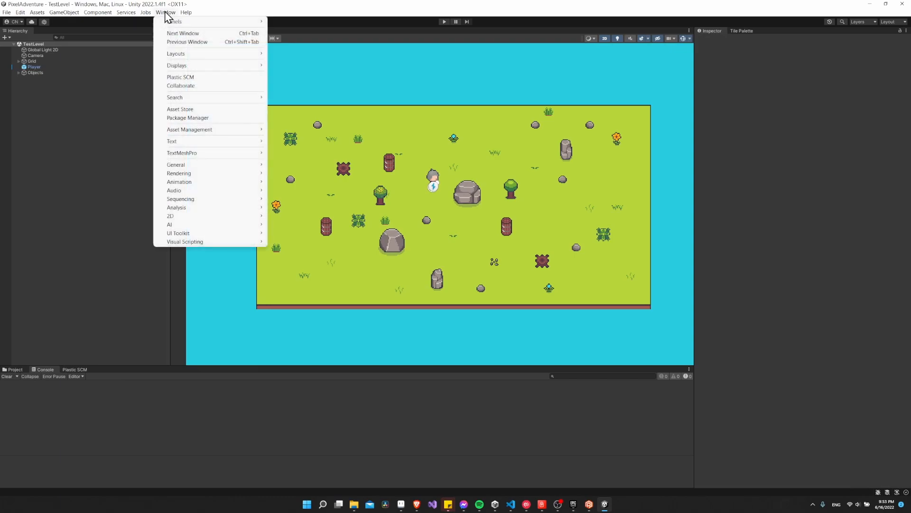
{"action": "mouse_move", "coordinate": [187, 117]}
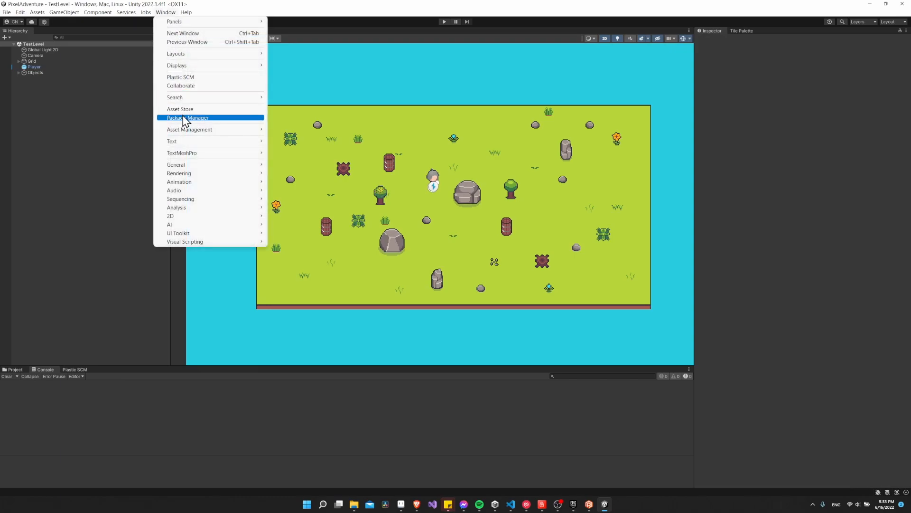
{"action": "left_click", "coordinate": [186, 118]}
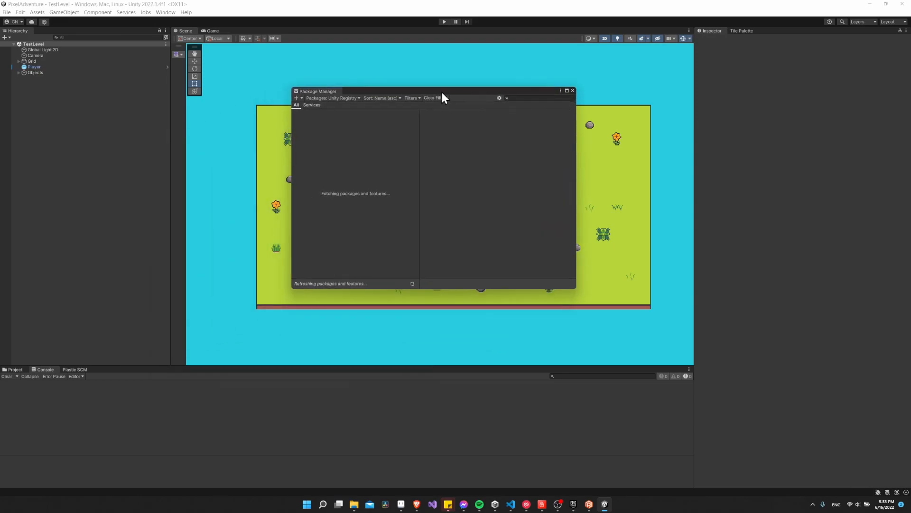
{"action": "left_click", "coordinate": [332, 97]}
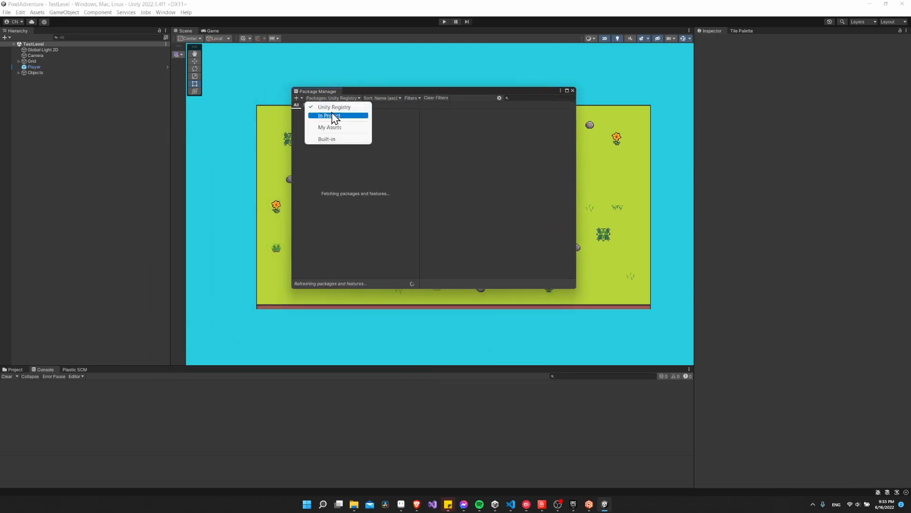
{"action": "mouse_move", "coordinate": [340, 110]}
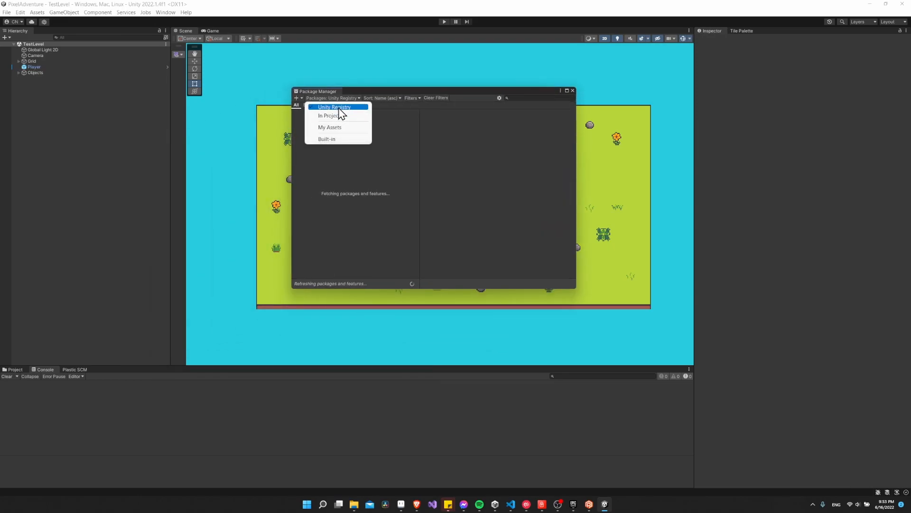
{"action": "left_click", "coordinate": [334, 106]}
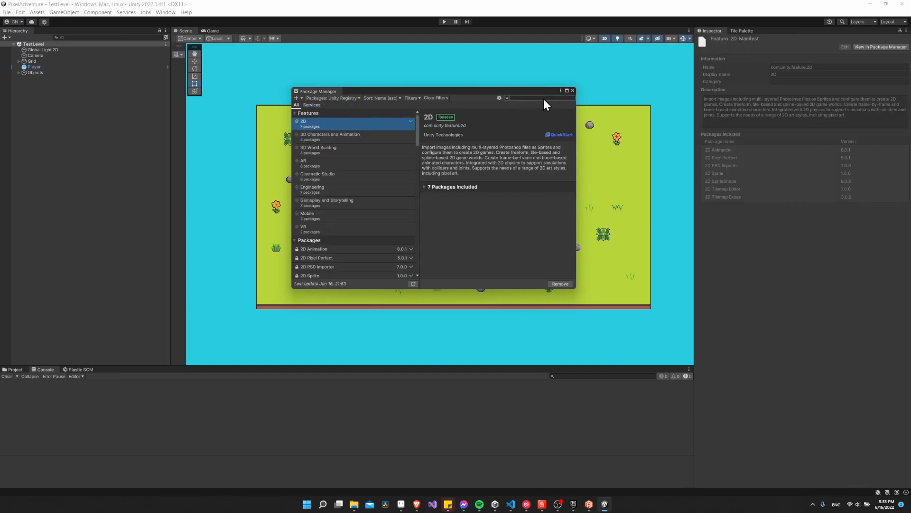
{"action": "type", "text": "pixel"}
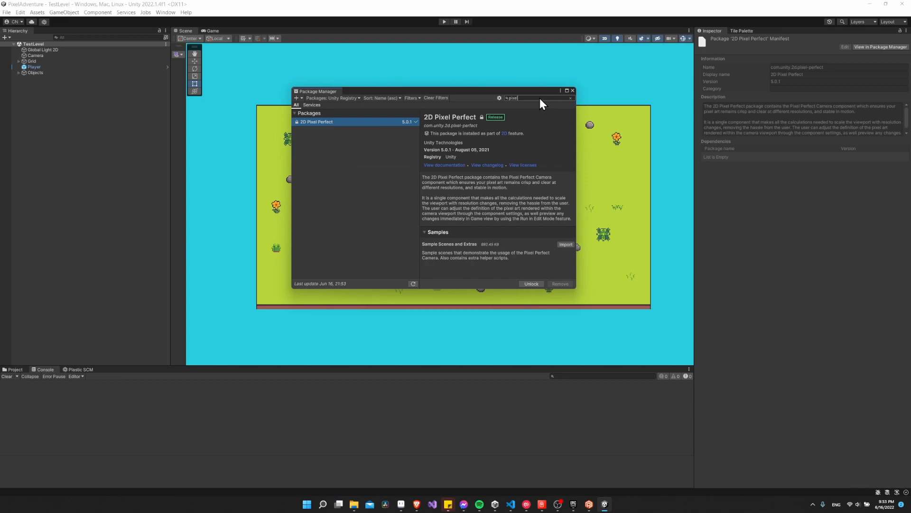
{"action": "mouse_move", "coordinate": [317, 125]}
{"action": "type", "text": "cine"}
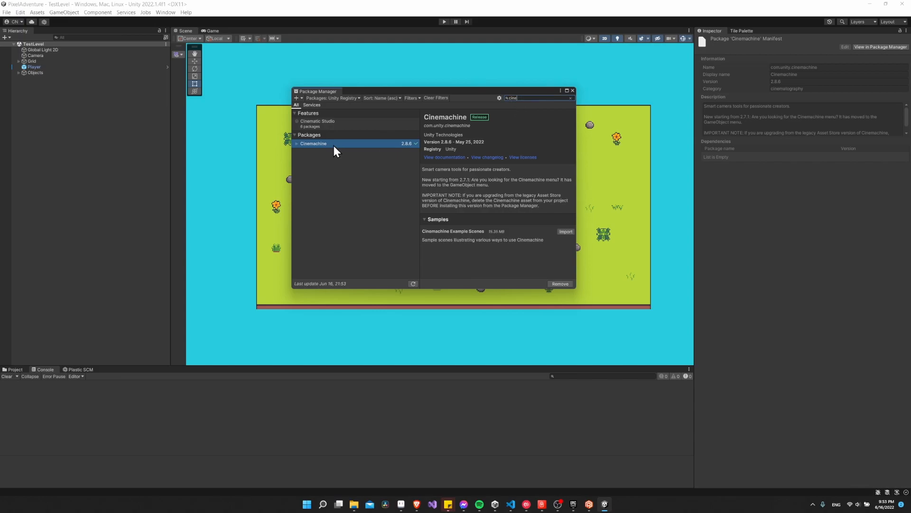
{"action": "mouse_move", "coordinate": [536, 287]}
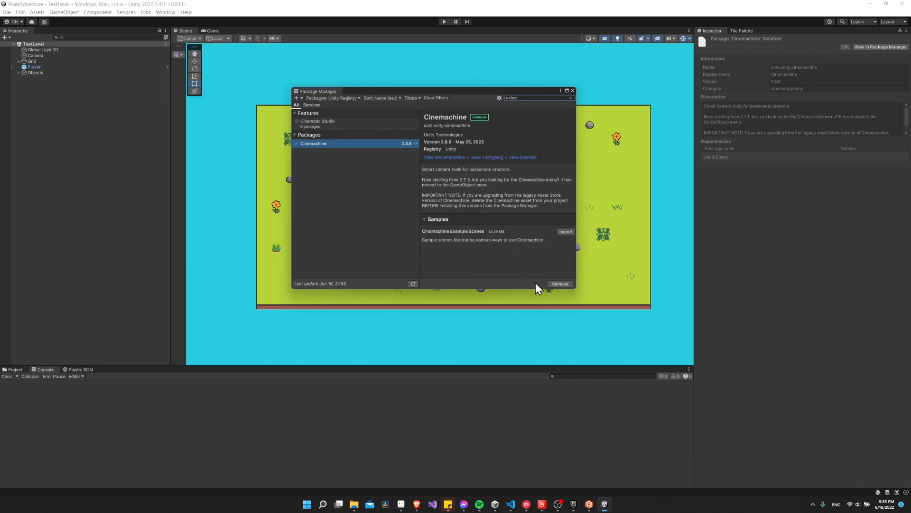
{"action": "mouse_move", "coordinate": [497, 183]}
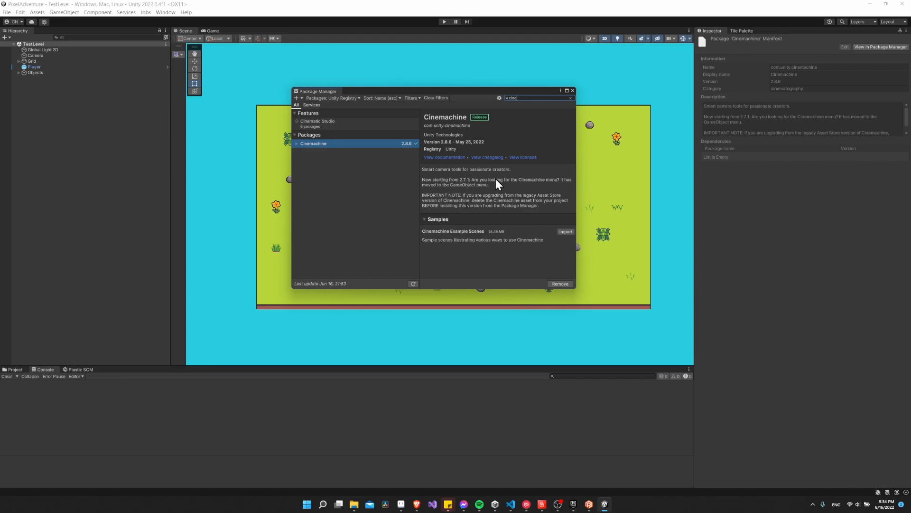
Close the Package Manager and search the Camera's Add Component list for 'pixel', confirming Pixel Perfect Camera exists
{"action": "left_click", "coordinate": [573, 91]}
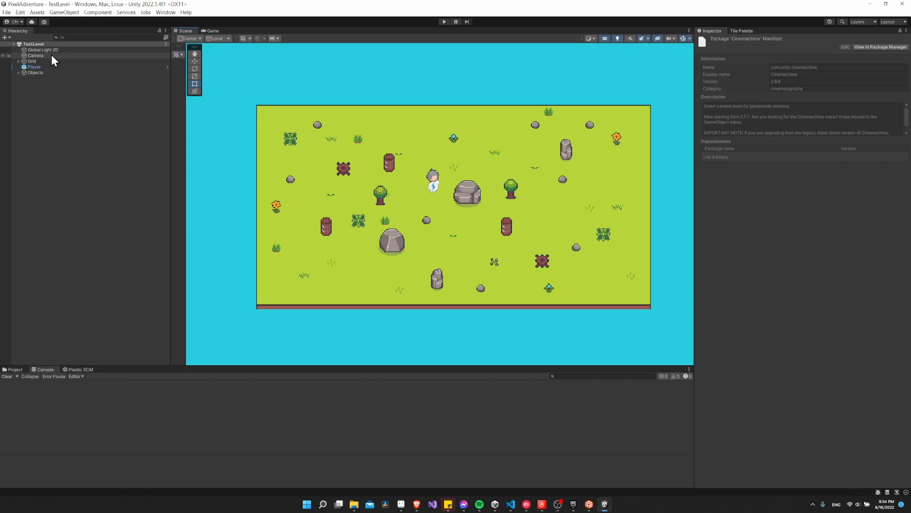
{"action": "left_click", "coordinate": [34, 55]}
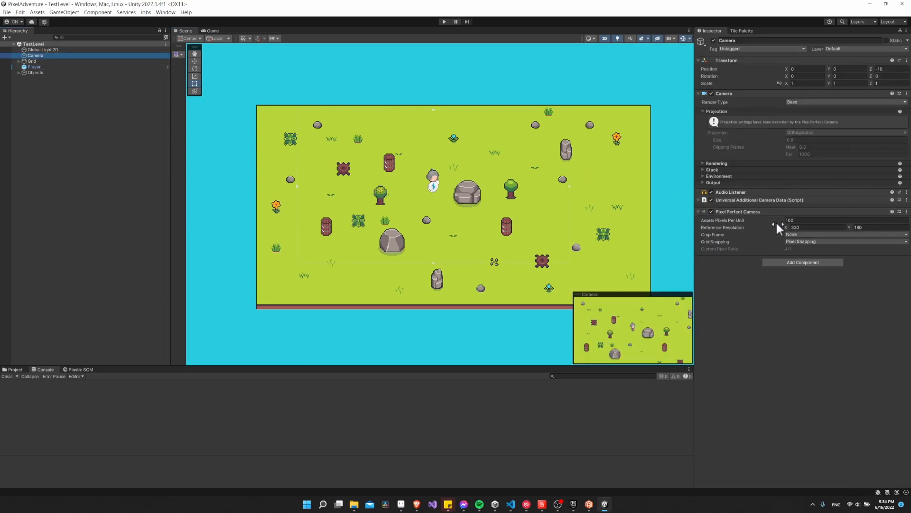
{"action": "mouse_move", "coordinate": [756, 218]}
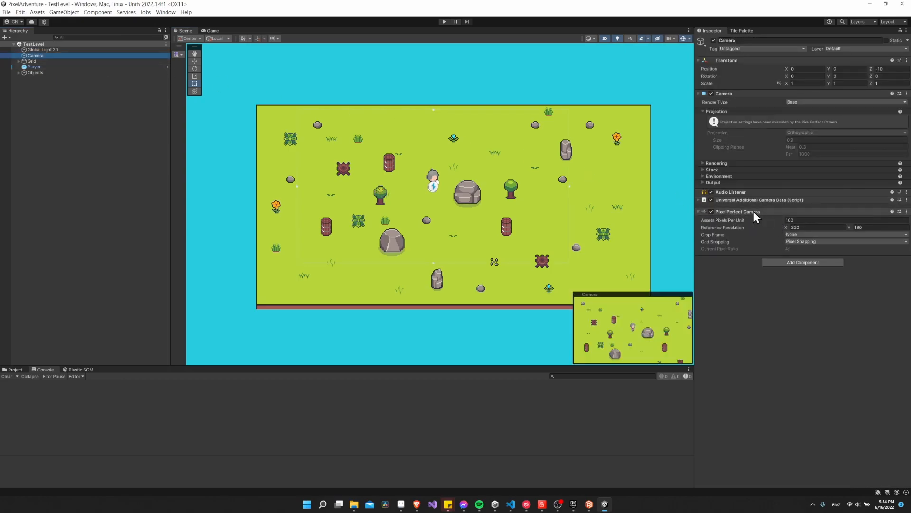
{"action": "left_click", "coordinate": [803, 263]}
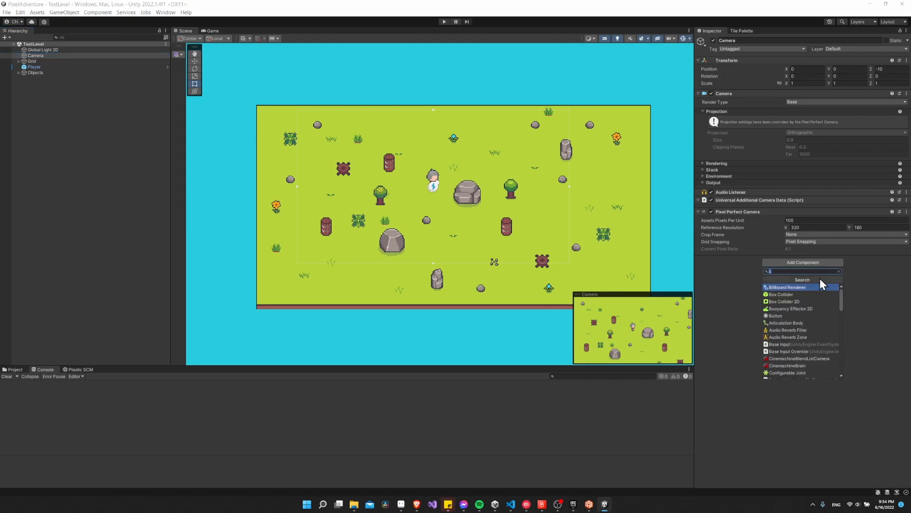
{"action": "type", "text": "pixel"}
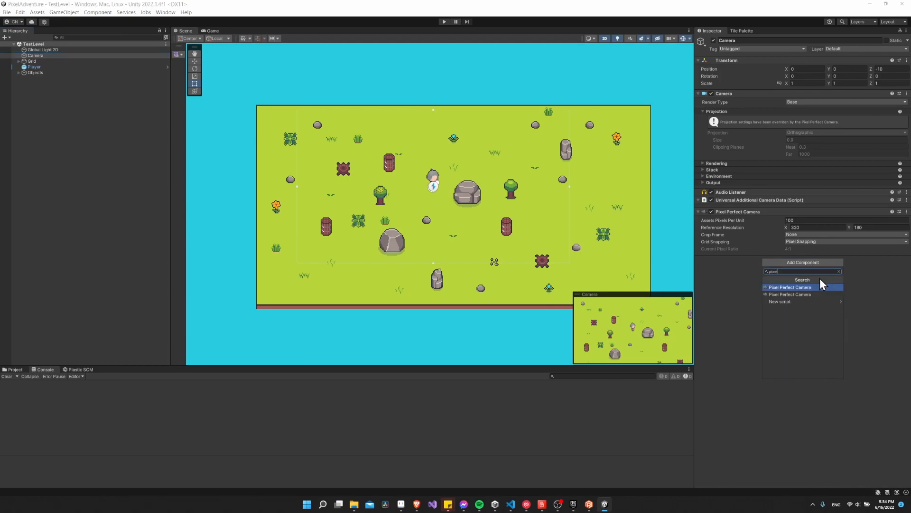
{"action": "left_click", "coordinate": [790, 286]}
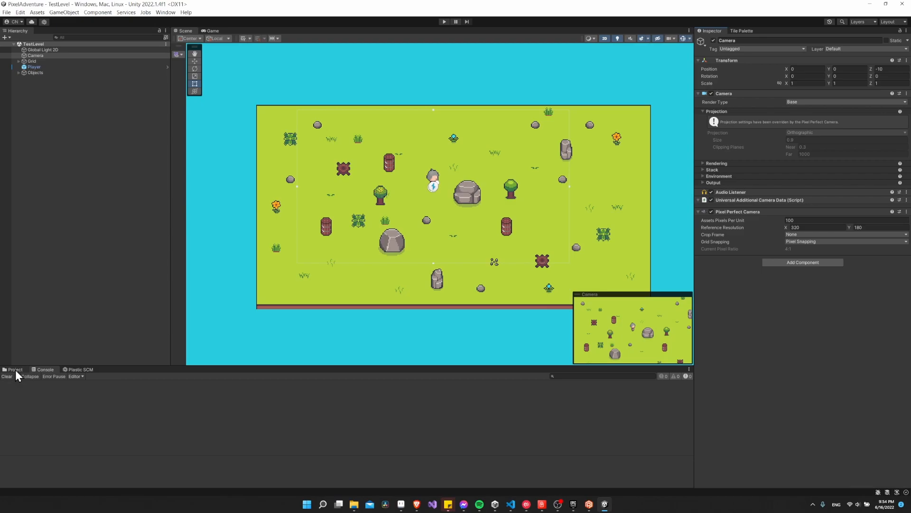
Show the Project assets and enter the Art folder holding the male_purple_shirt sprite
{"action": "left_click", "coordinate": [14, 370]}
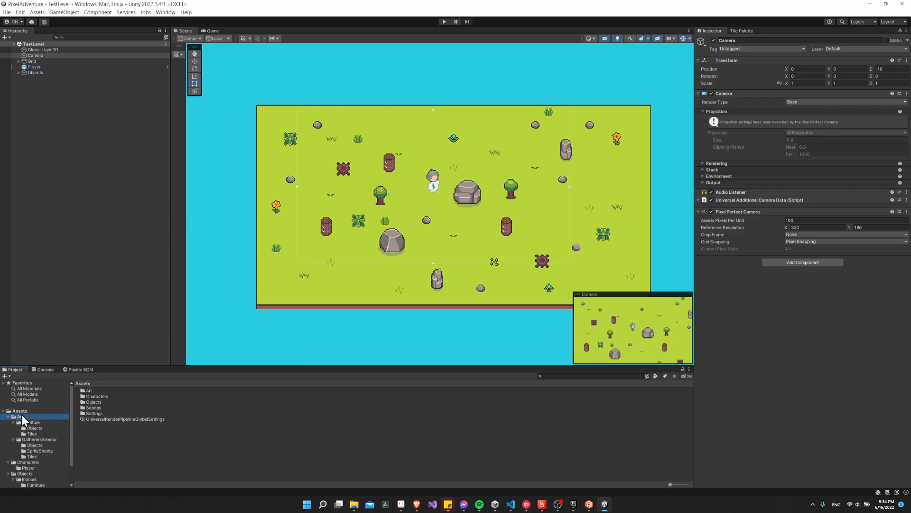
{"action": "left_click", "coordinate": [95, 401]}
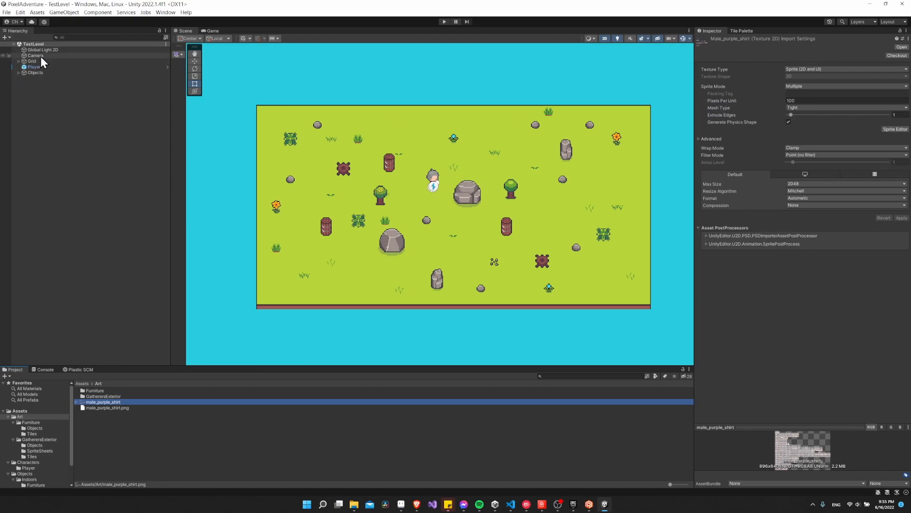
{"action": "left_click", "coordinate": [34, 55]}
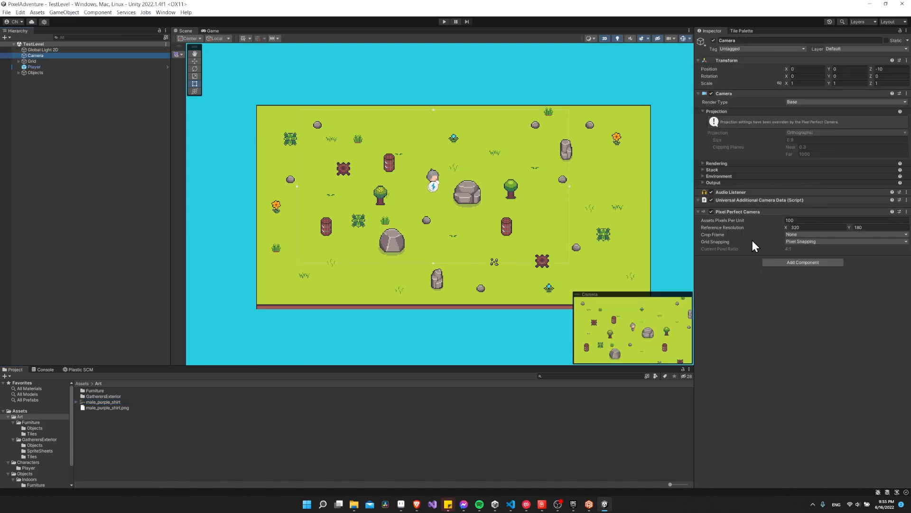
{"action": "mouse_move", "coordinate": [797, 247]}
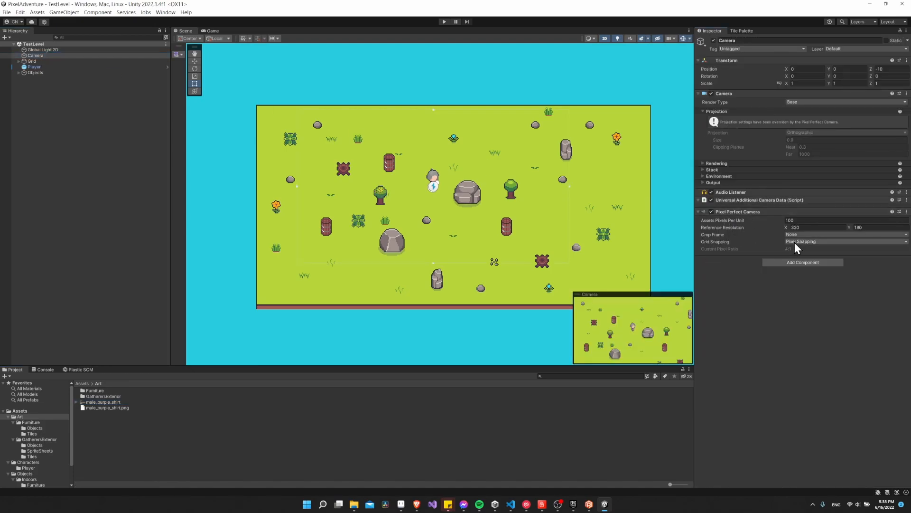
{"action": "left_click", "coordinate": [847, 241]}
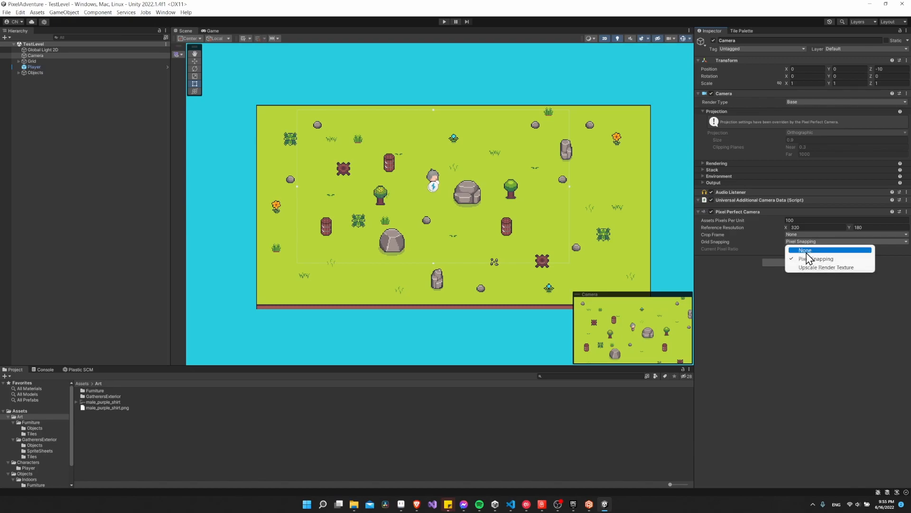
{"action": "left_click", "coordinate": [820, 258]}
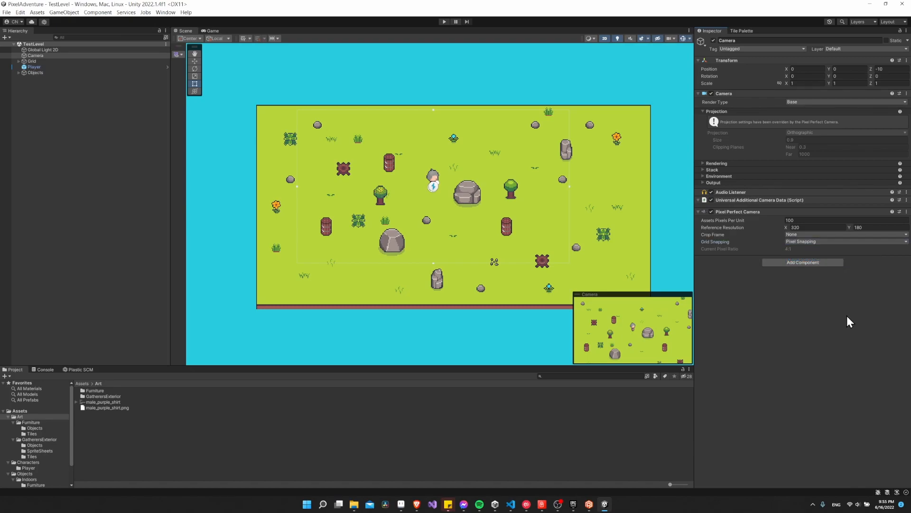
{"action": "mouse_move", "coordinate": [853, 323]}
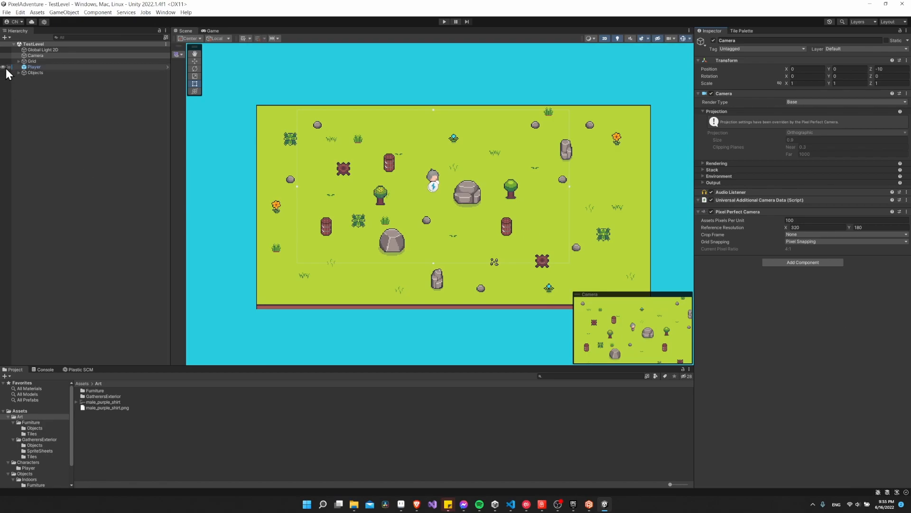
Create the CM vcam1 Cinemachine virtual camera, check the Camera's new CinemachineBrain, and select CM vcam1
{"action": "right_click", "coordinate": [35, 55]}
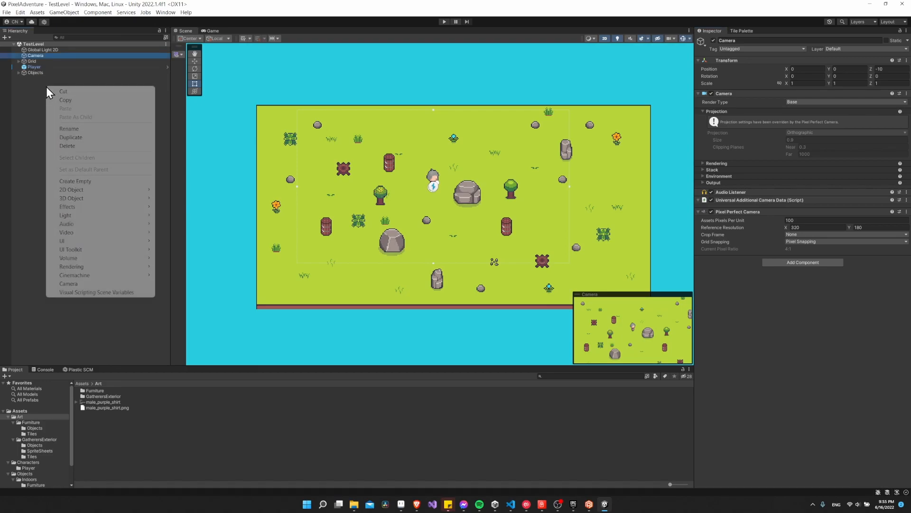
{"action": "mouse_move", "coordinate": [74, 275]}
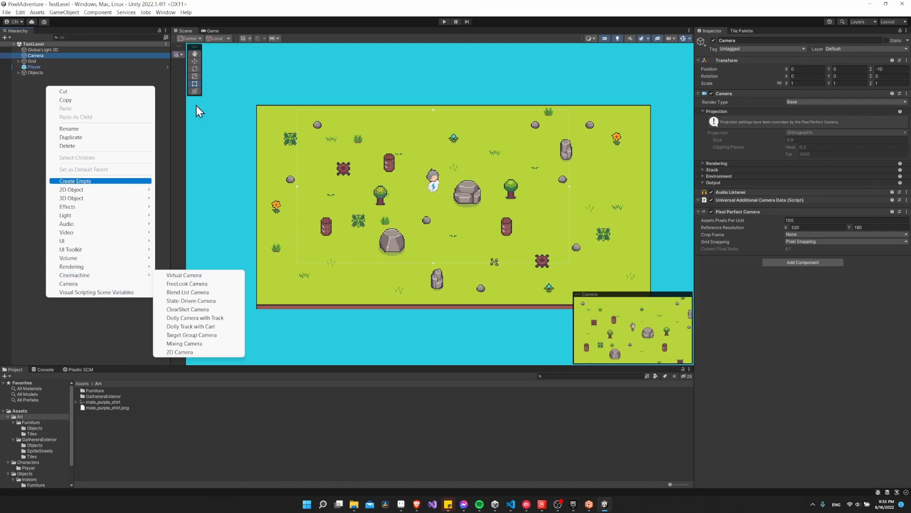
{"action": "mouse_move", "coordinate": [74, 275]}
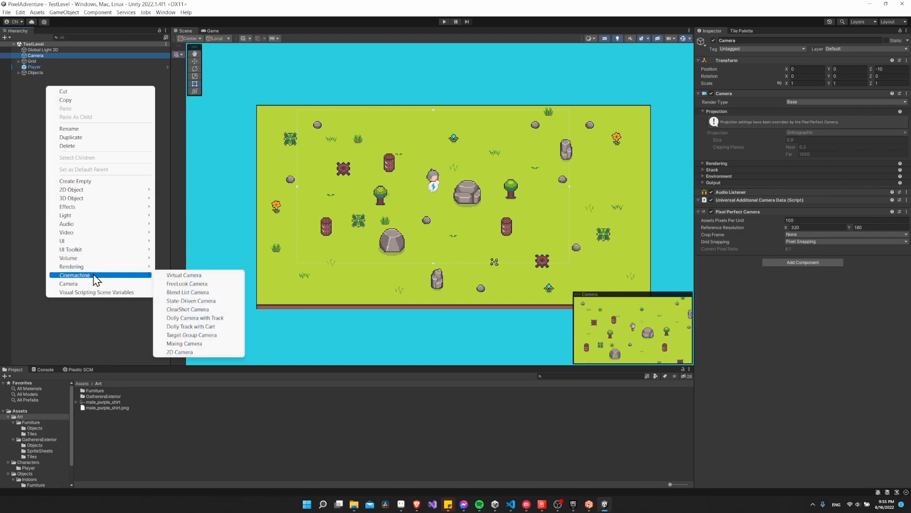
{"action": "mouse_move", "coordinate": [193, 275]}
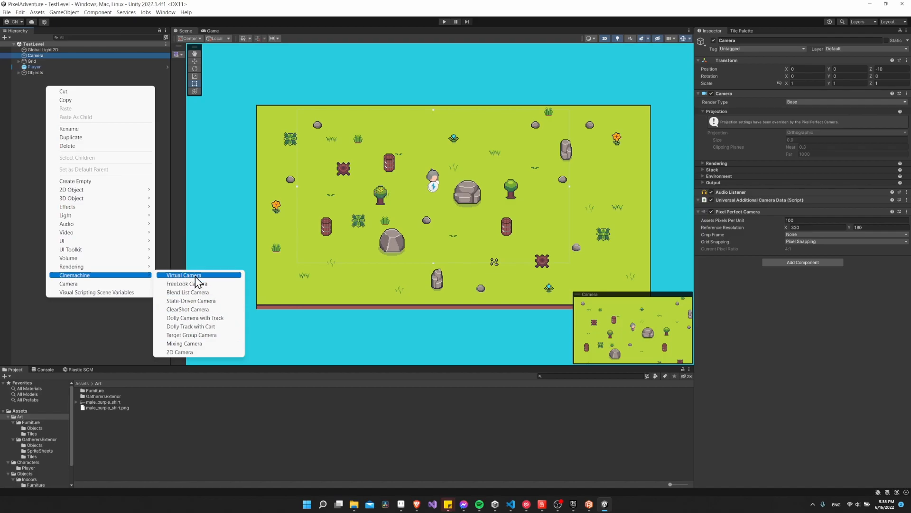
{"action": "left_click", "coordinate": [184, 275]}
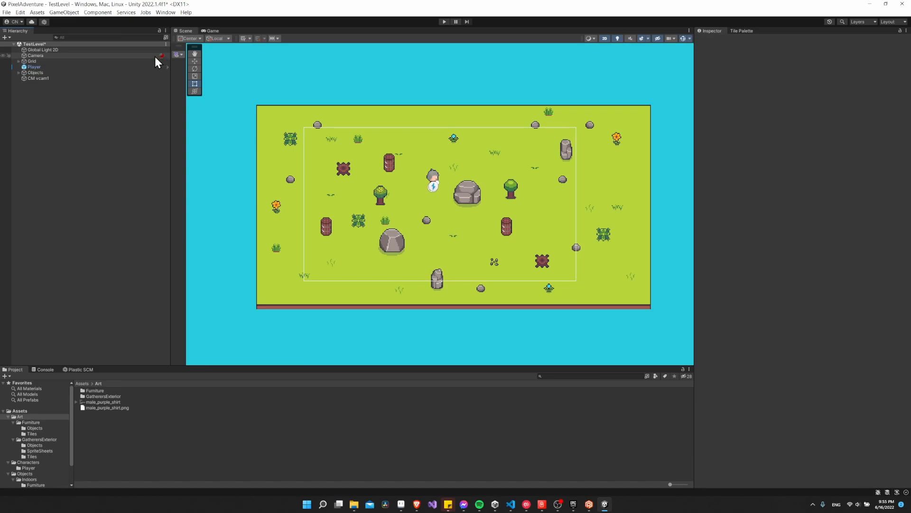
{"action": "left_click", "coordinate": [35, 55]}
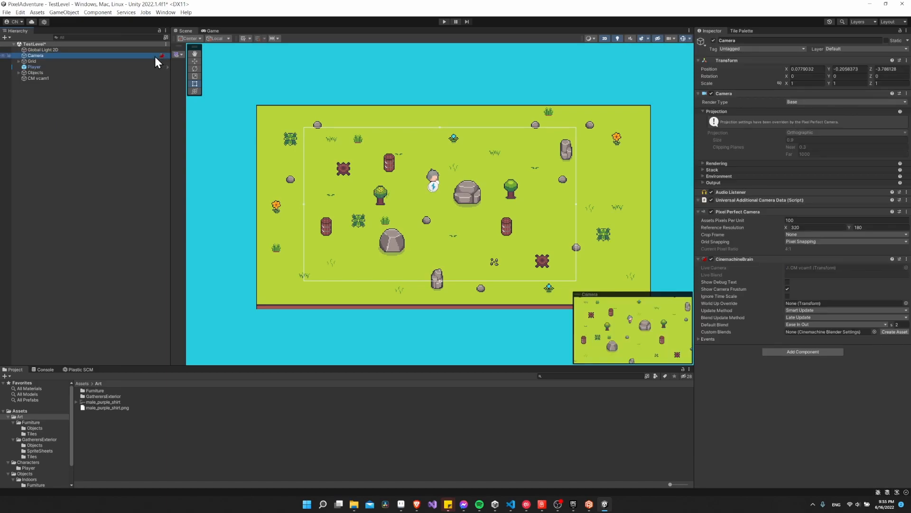
{"action": "mouse_move", "coordinate": [746, 268]}
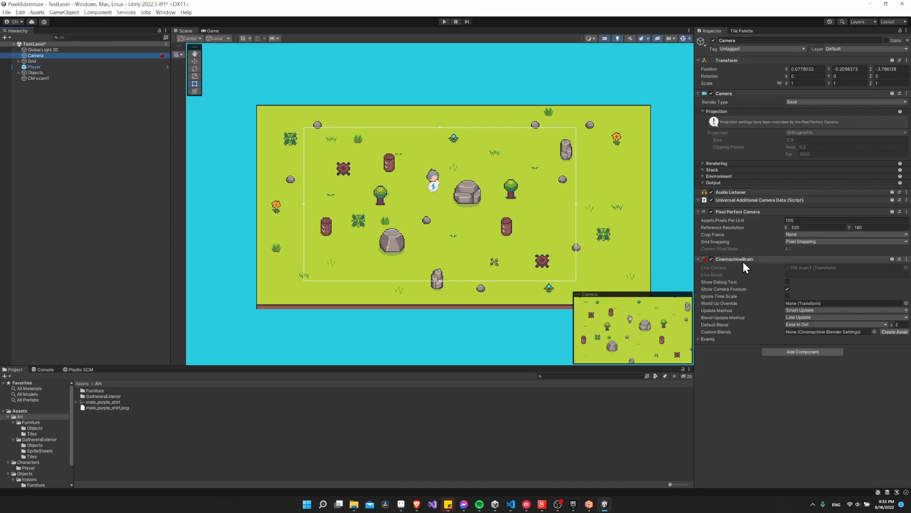
{"action": "left_click", "coordinate": [38, 78]}
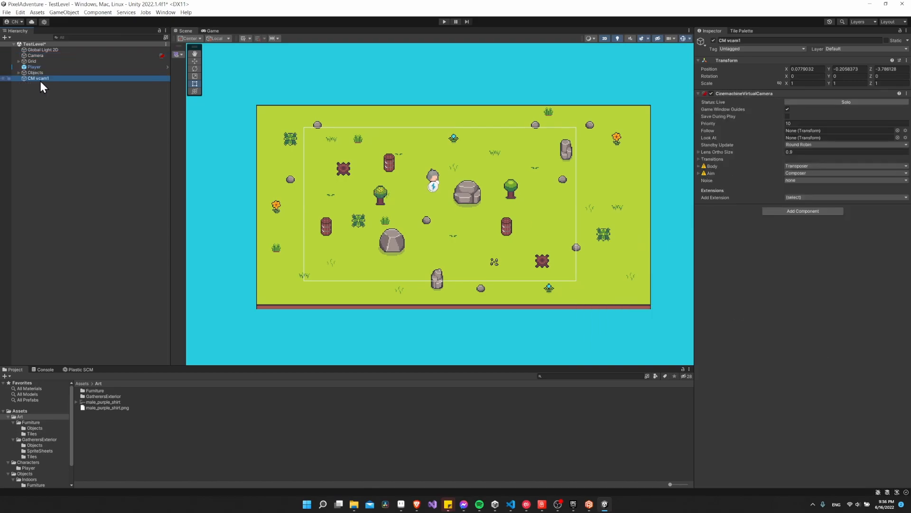
{"action": "mouse_move", "coordinate": [56, 83]}
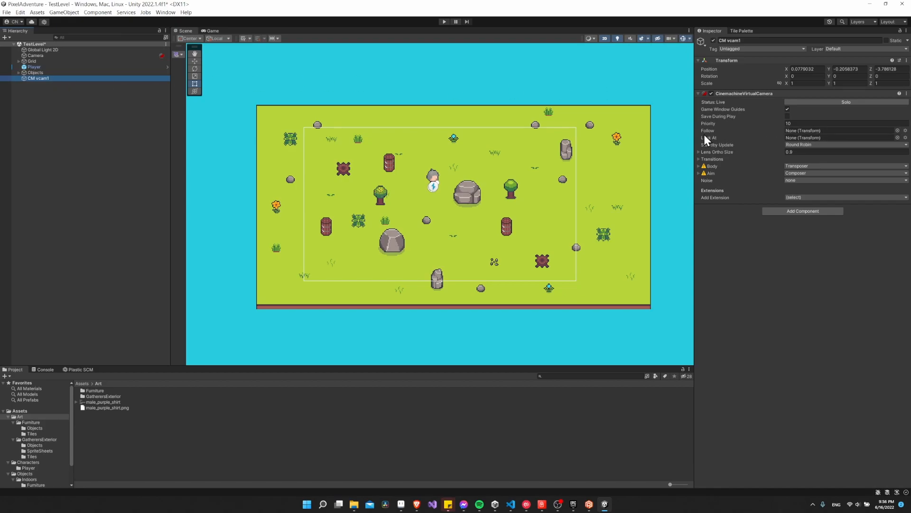
{"action": "mouse_move", "coordinate": [762, 135]}
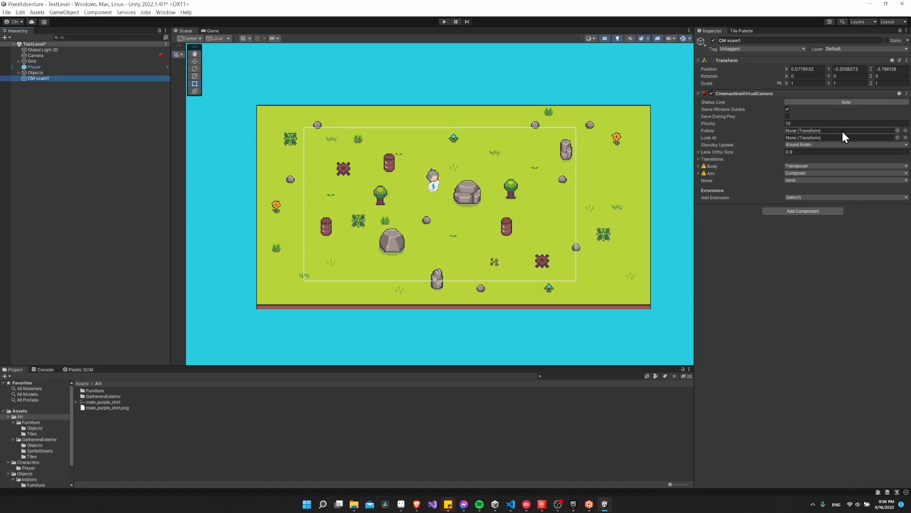
{"action": "mouse_move", "coordinate": [899, 138]}
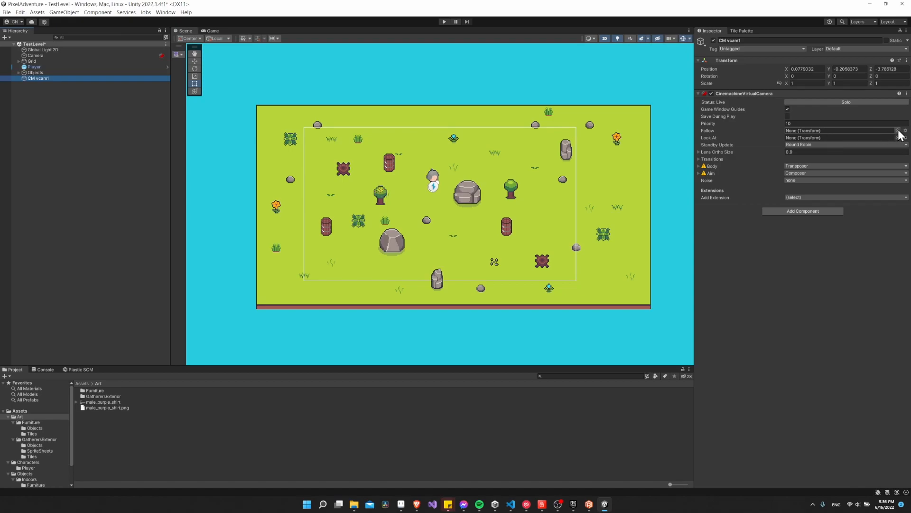
Set CM vcam1's Follow target to the Player and start play mode to test it
{"action": "left_click", "coordinate": [898, 130]}
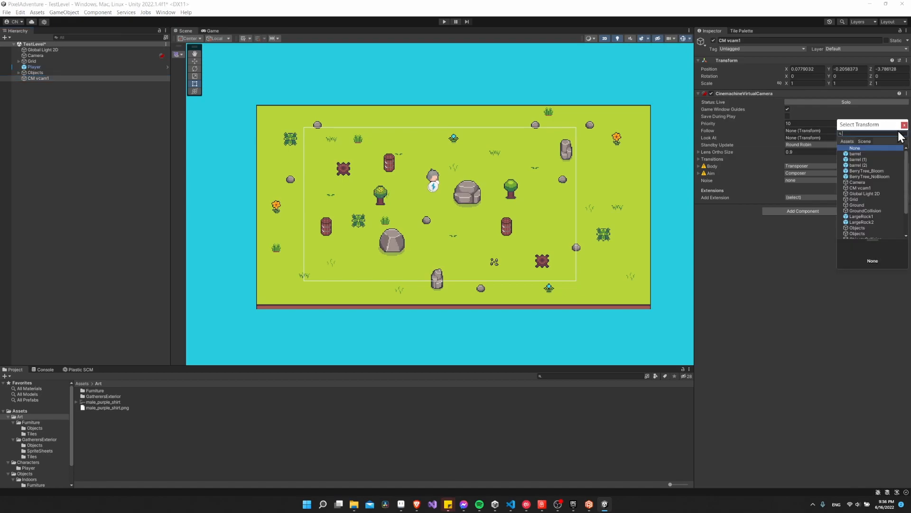
{"action": "scroll", "scroll_direction": "down", "scroll_amount": 3}
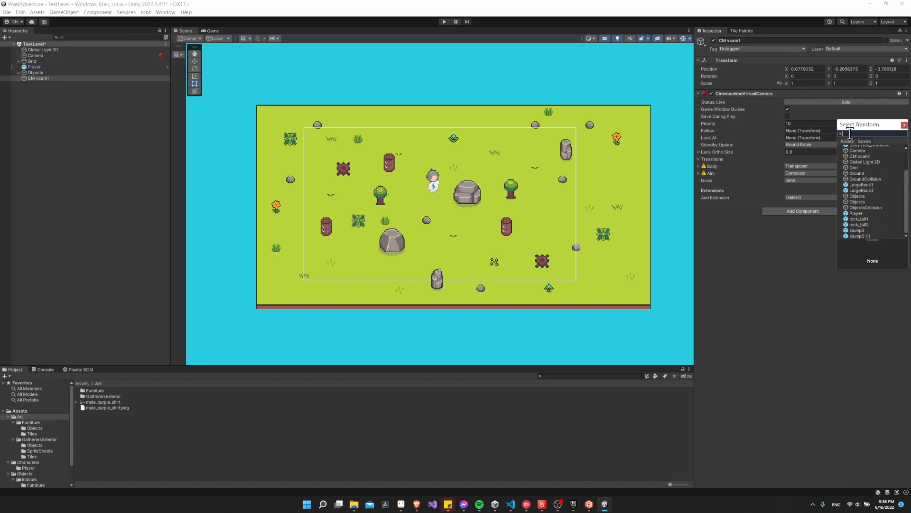
{"action": "mouse_move", "coordinate": [864, 220]}
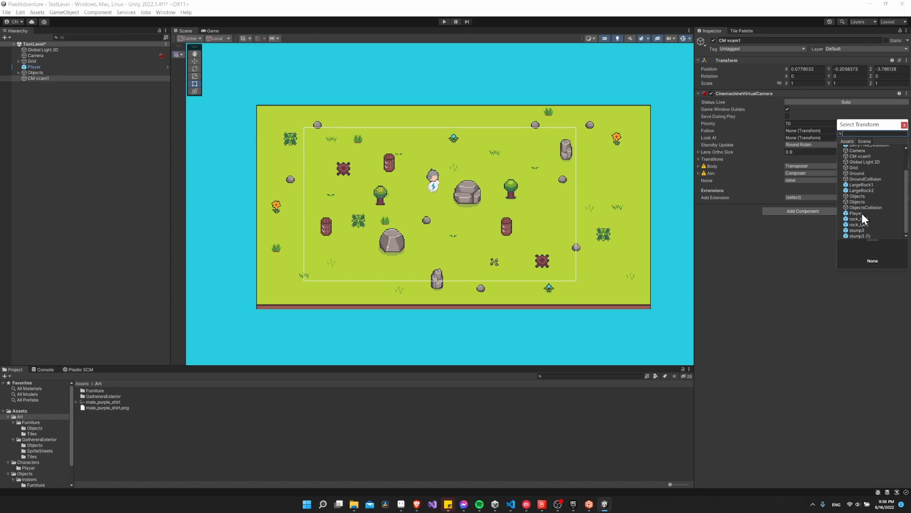
{"action": "left_click", "coordinate": [854, 213]}
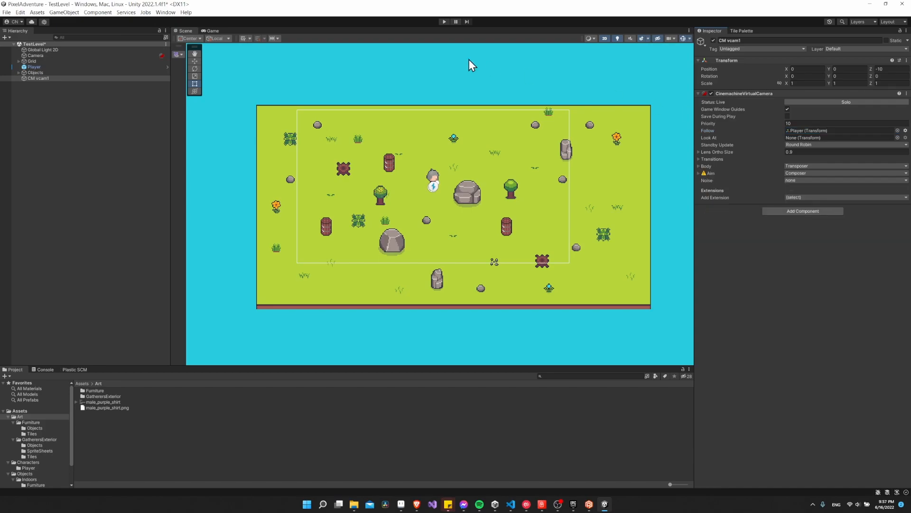
{"action": "left_click", "coordinate": [445, 22]}
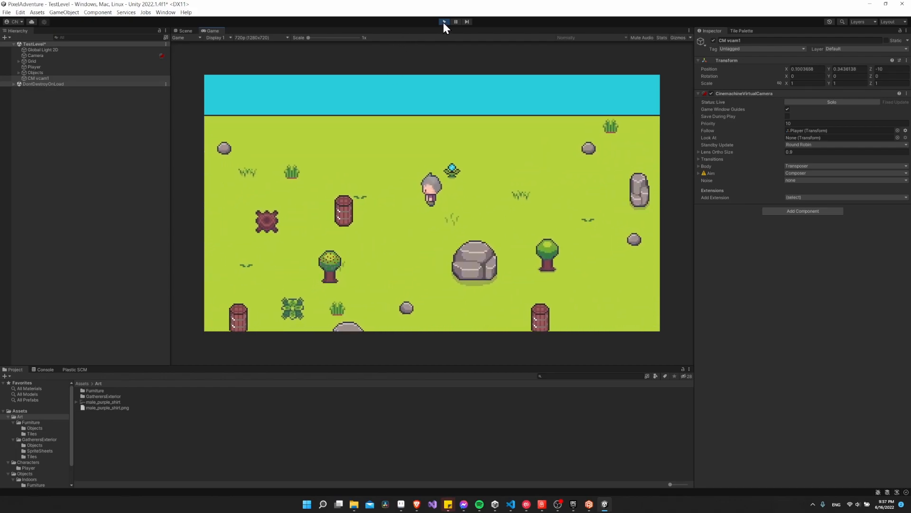
Stop play mode to return to editing the virtual camera
{"action": "left_click", "coordinate": [444, 22]}
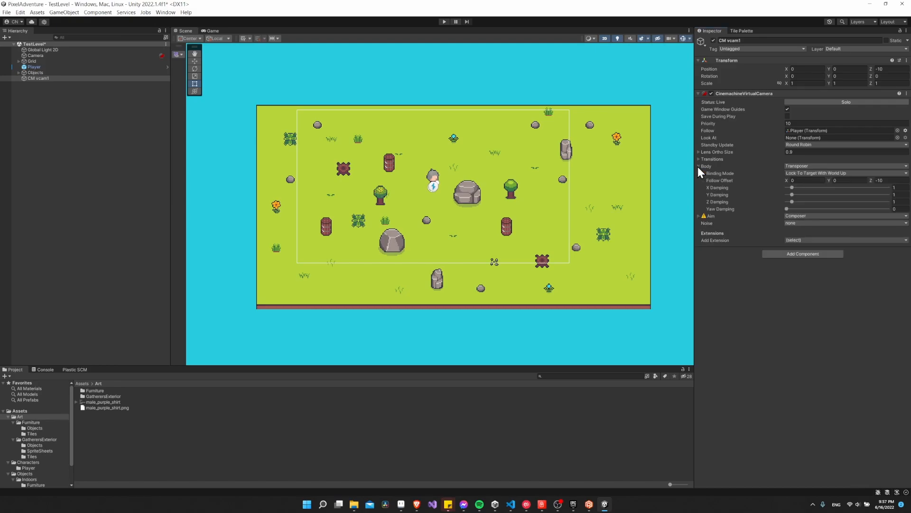
{"action": "mouse_move", "coordinate": [791, 190]}
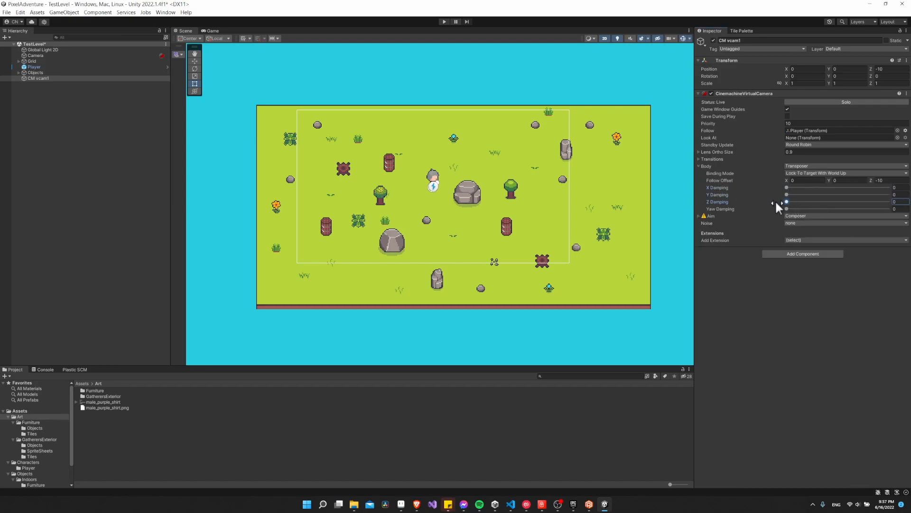
With X, Y and Z damping at 0, start play mode to test the tight follow
{"action": "left_click", "coordinate": [445, 22]}
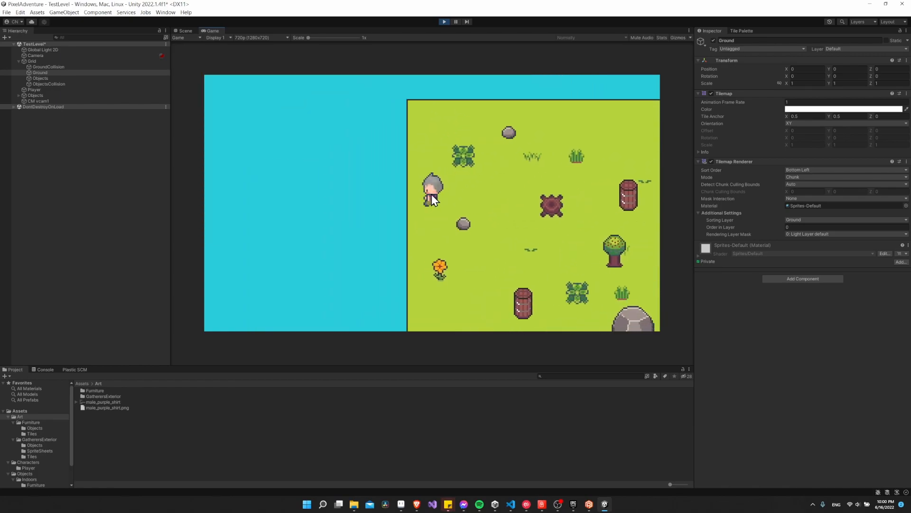
Switch the Game view through Free Aspect, 720p (1280x720) and Full HD (1920x1080) while the camera follows the player
{"action": "left_click", "coordinate": [444, 22]}
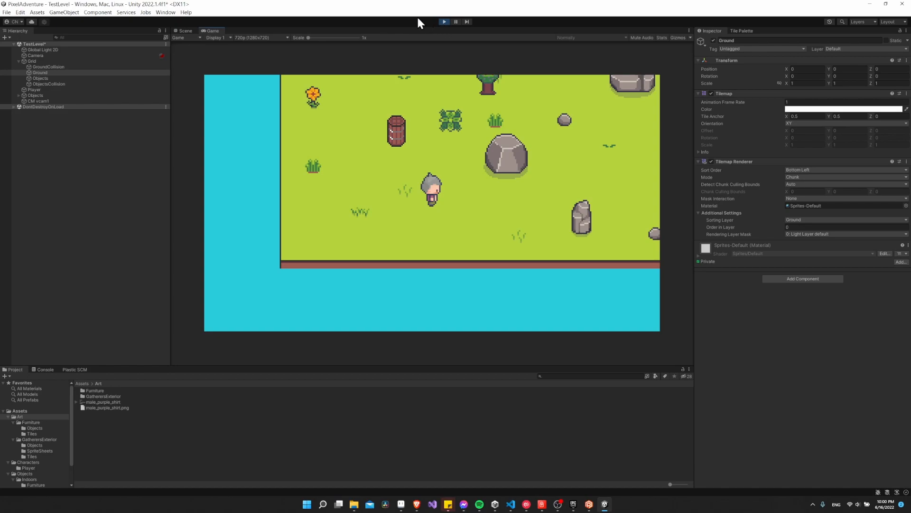
{"action": "left_click", "coordinate": [258, 38]}
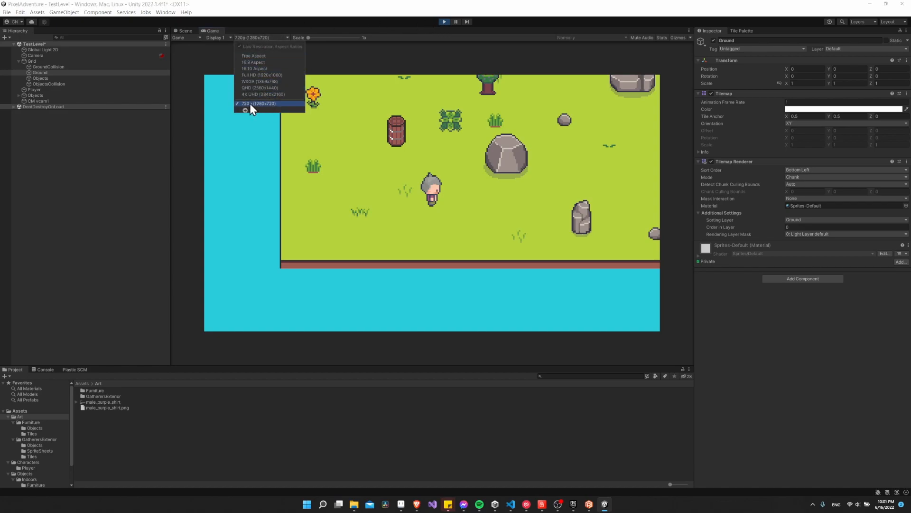
{"action": "mouse_move", "coordinate": [264, 129]}
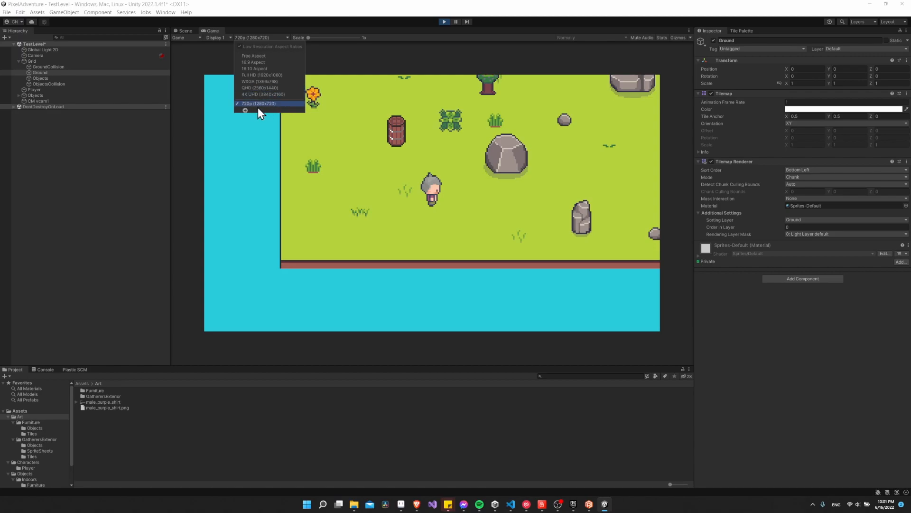
{"action": "mouse_move", "coordinate": [253, 55]}
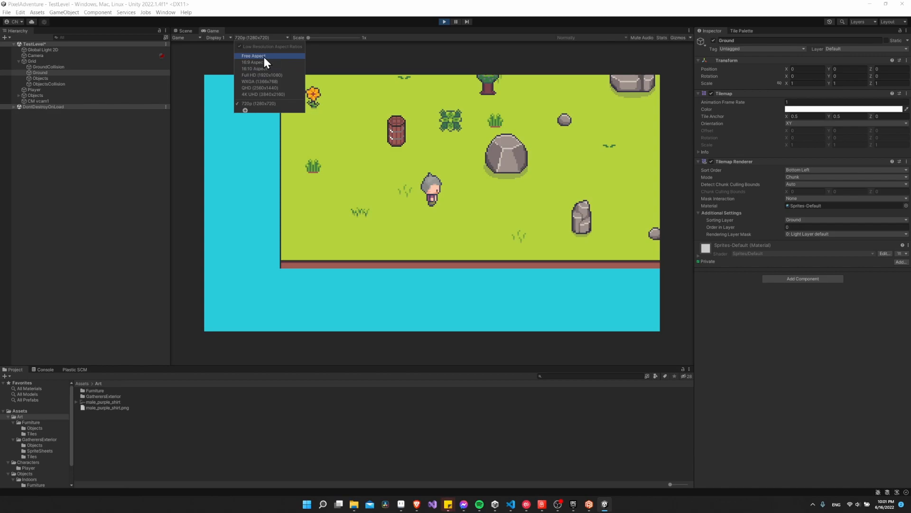
{"action": "left_click", "coordinate": [253, 55]}
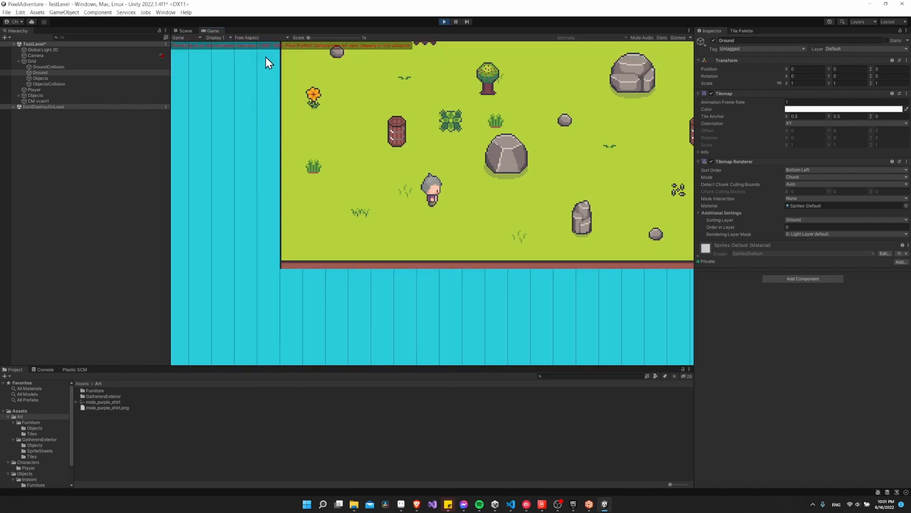
{"action": "mouse_move", "coordinate": [291, 66]}
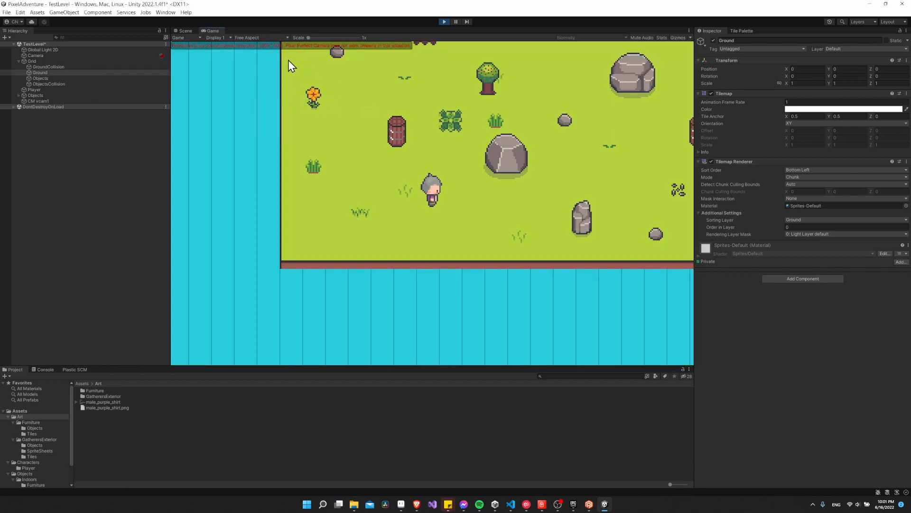
{"action": "mouse_move", "coordinate": [417, 356]}
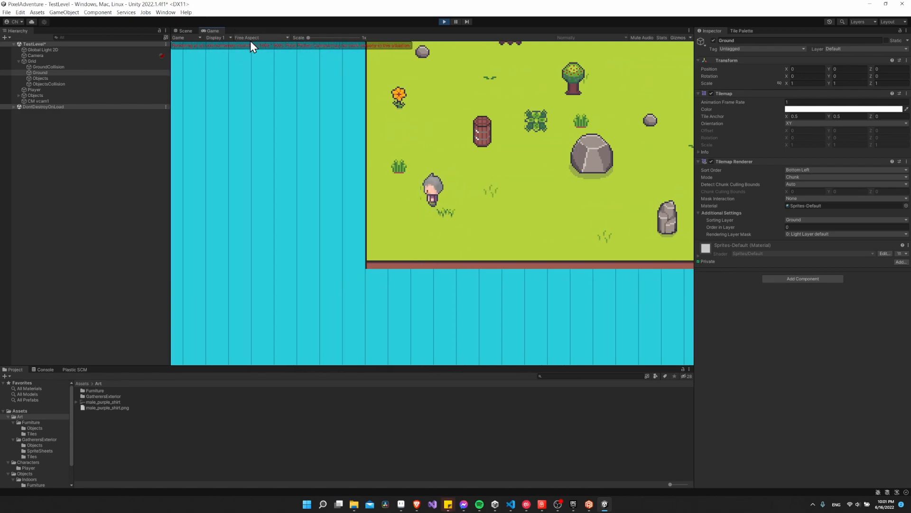
{"action": "left_click", "coordinate": [262, 38]}
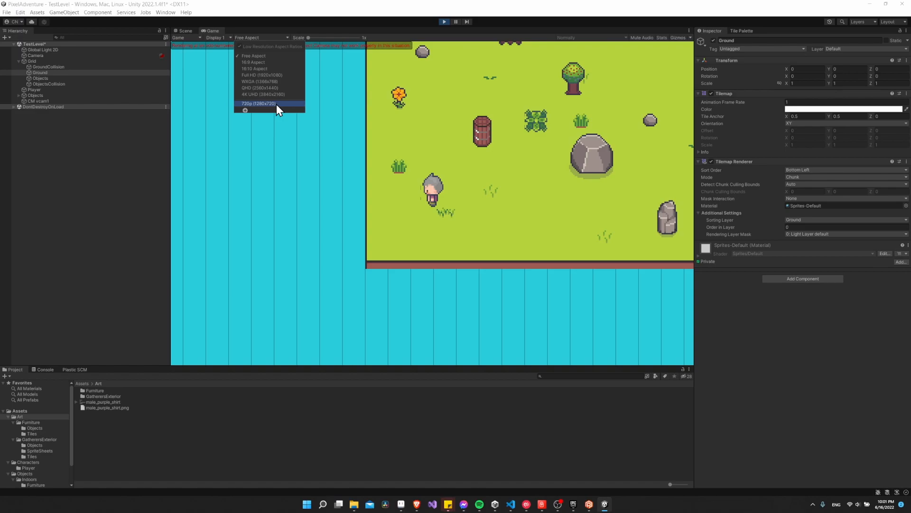
{"action": "left_click", "coordinate": [258, 104]}
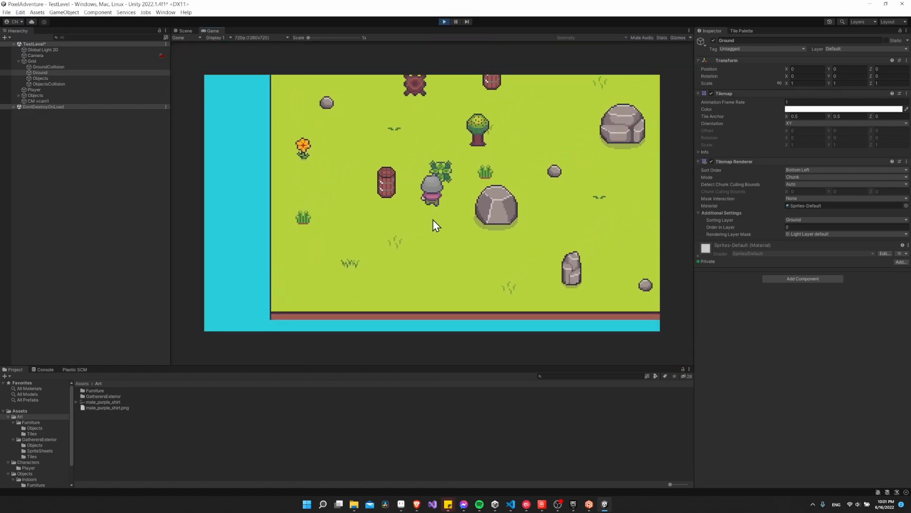
{"action": "left_click", "coordinate": [259, 38]}
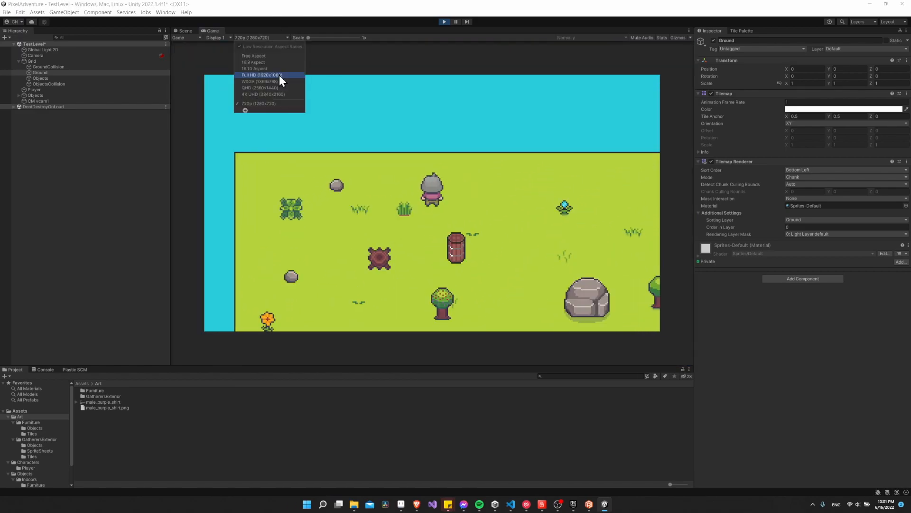
{"action": "left_click", "coordinate": [259, 75]}
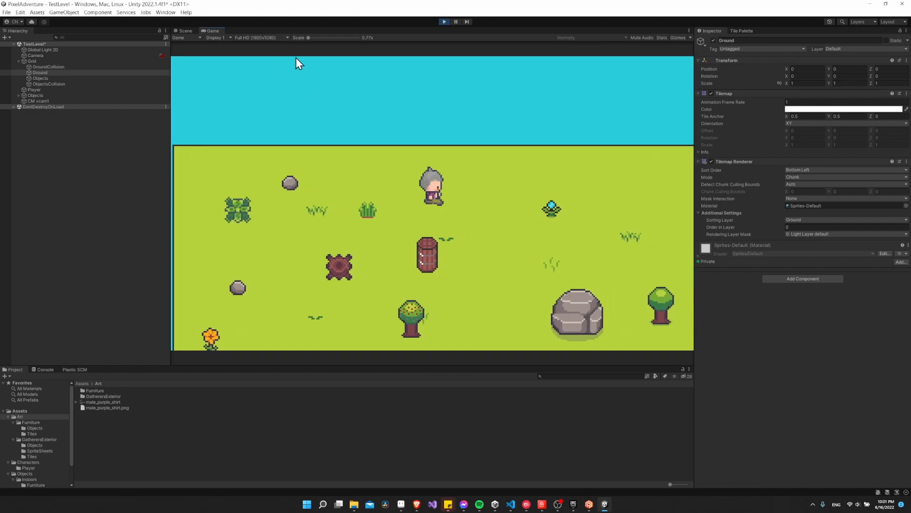